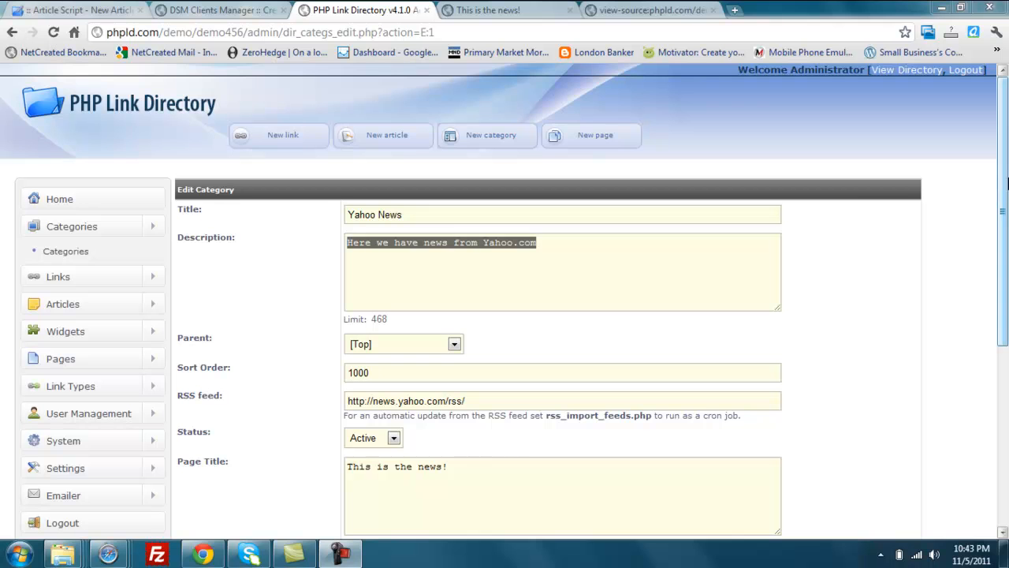
Review the Yahoo News category title and scroll through its page
{"action": "left_click", "coordinate": [416, 214]}
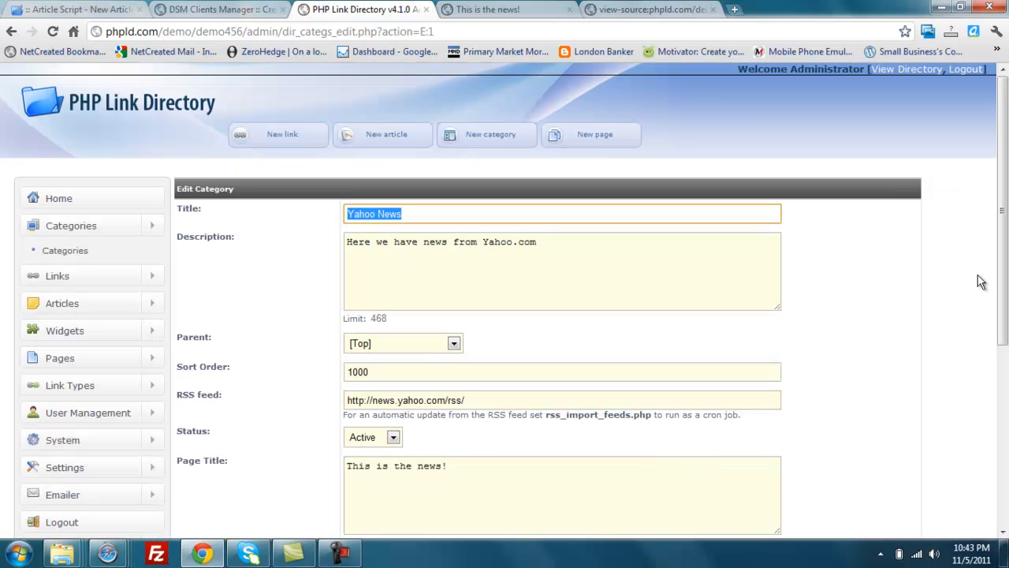
{"action": "scroll", "scroll_direction": "down", "scroll_amount": 3}
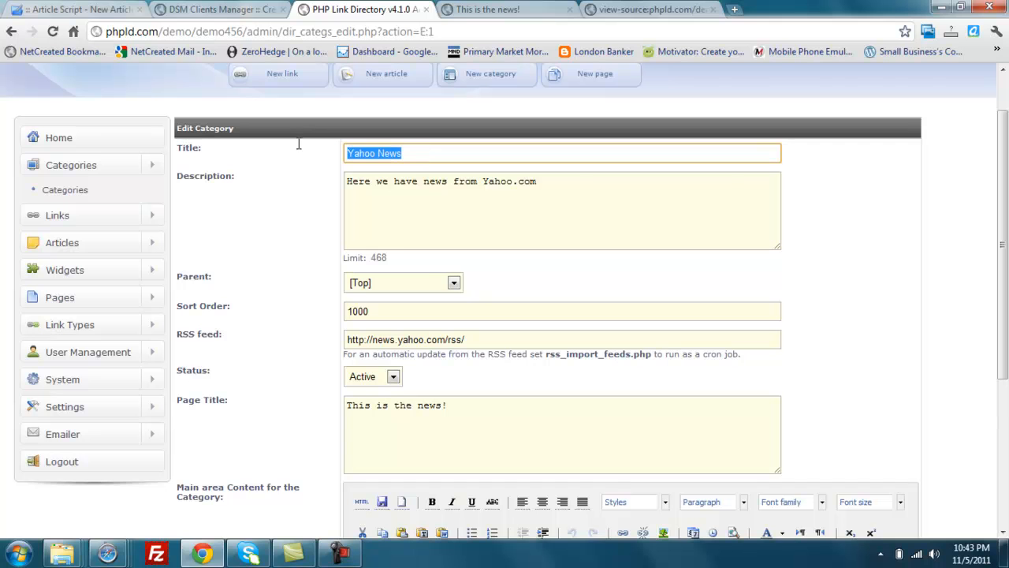
{"action": "mouse_move", "coordinate": [206, 150]}
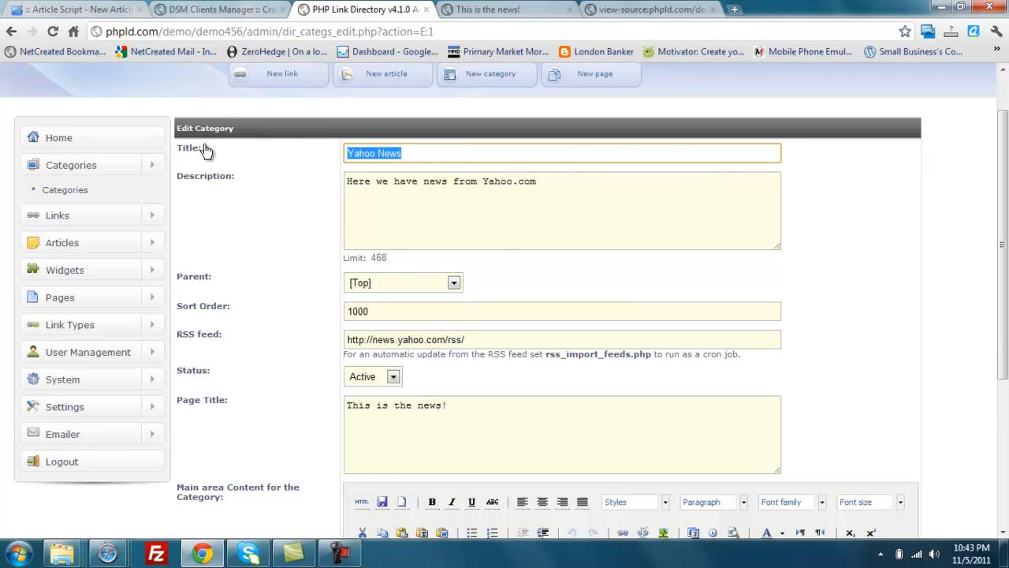
{"action": "left_click", "coordinate": [646, 9]}
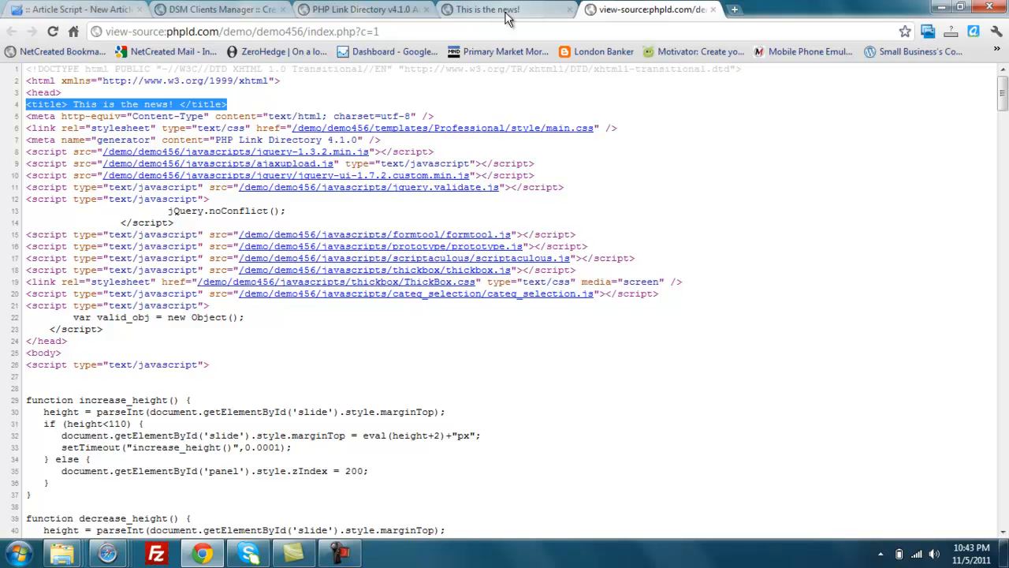
Back in the edit form, check parent [Top], sort order 1000 and the Yahoo RSS feed address
{"action": "left_click", "coordinate": [362, 9]}
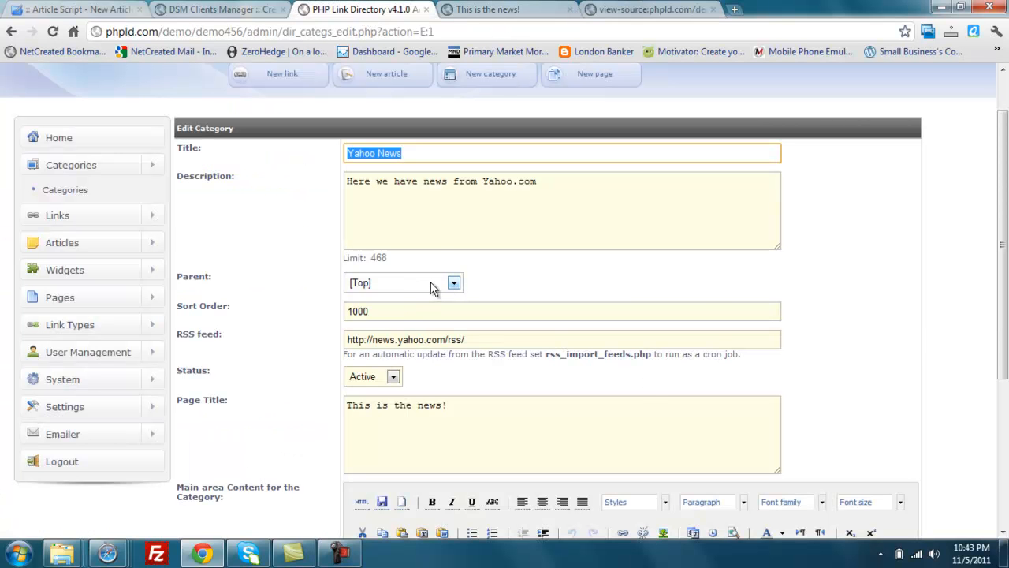
{"action": "left_click", "coordinate": [453, 282]}
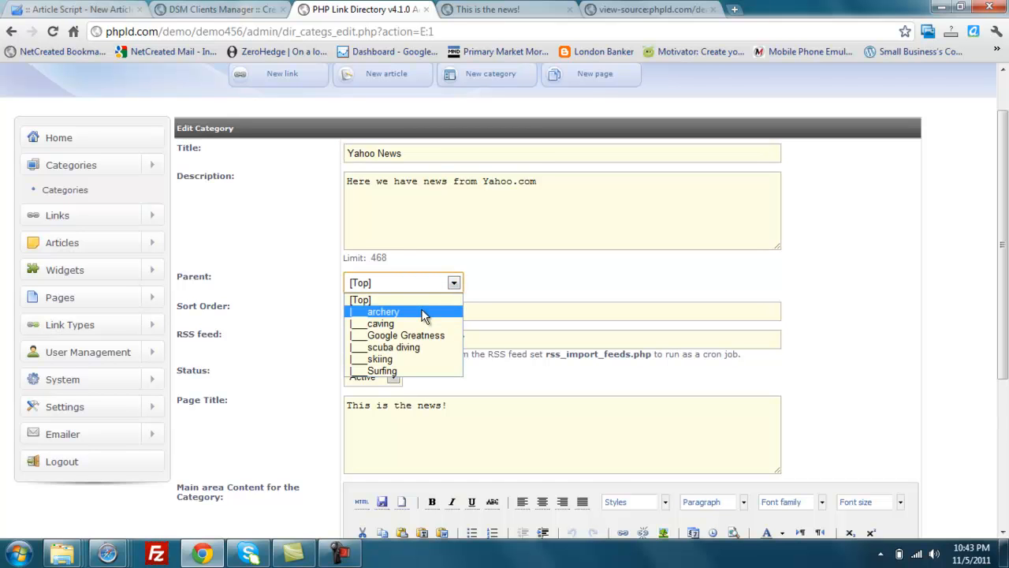
{"action": "left_click", "coordinate": [383, 310]}
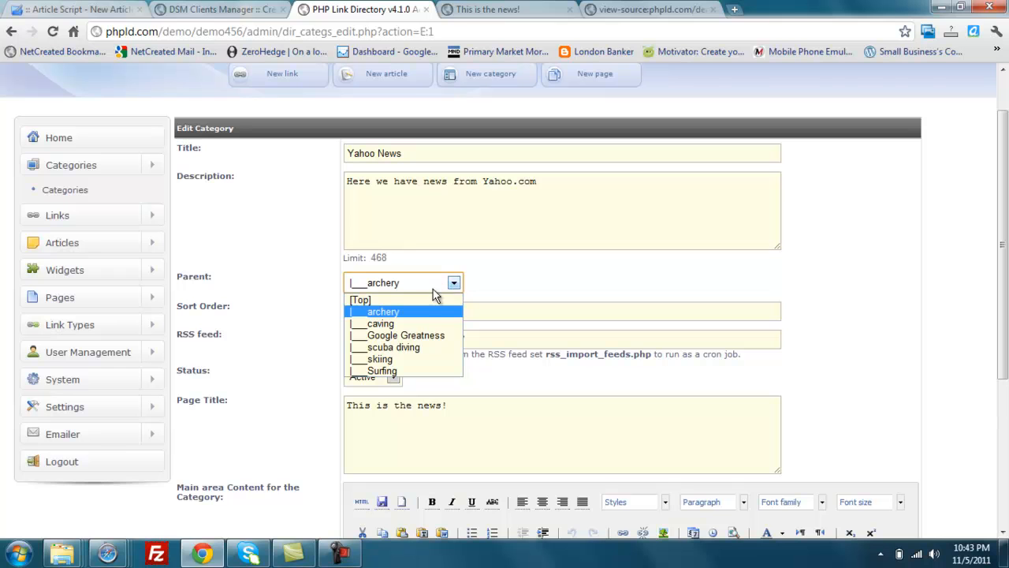
{"action": "left_click", "coordinate": [361, 300]}
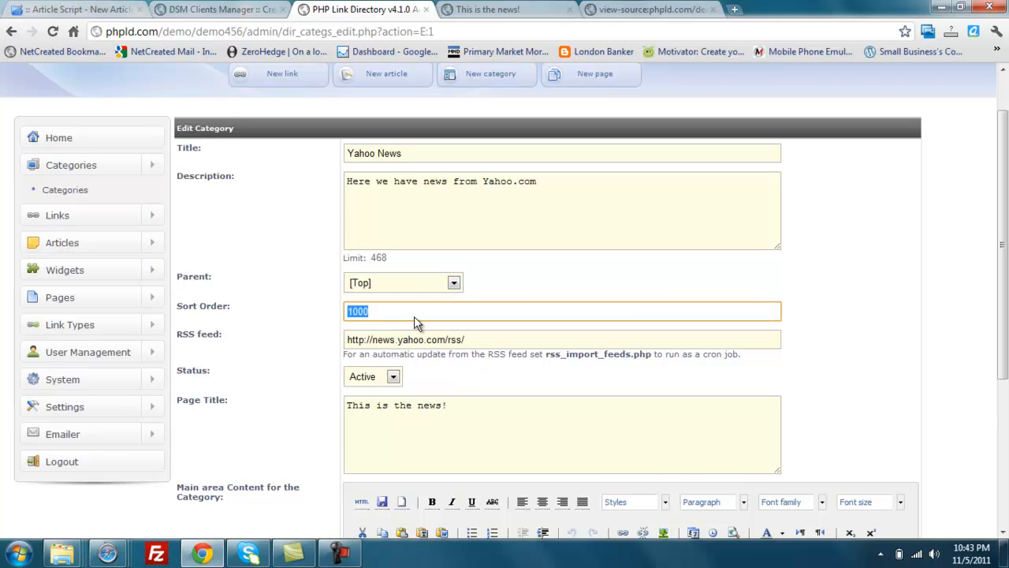
{"action": "mouse_move", "coordinate": [566, 368]}
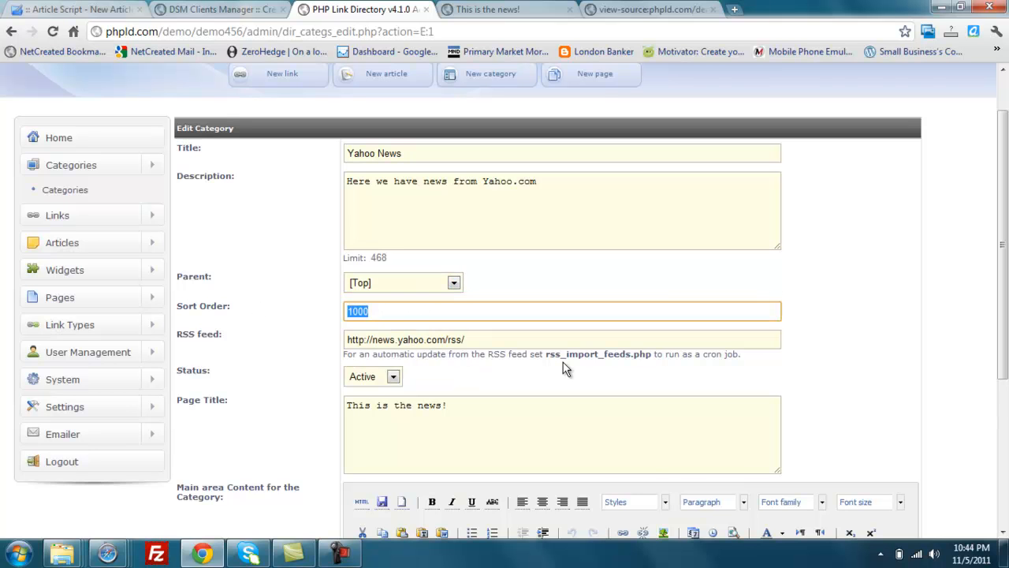
{"action": "mouse_move", "coordinate": [704, 303]}
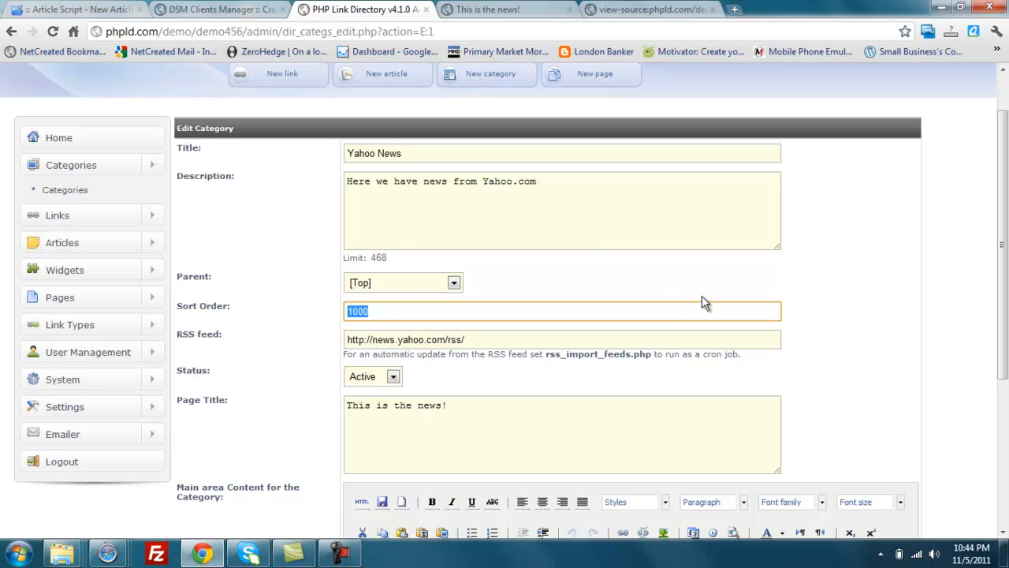
{"action": "mouse_move", "coordinate": [833, 330]}
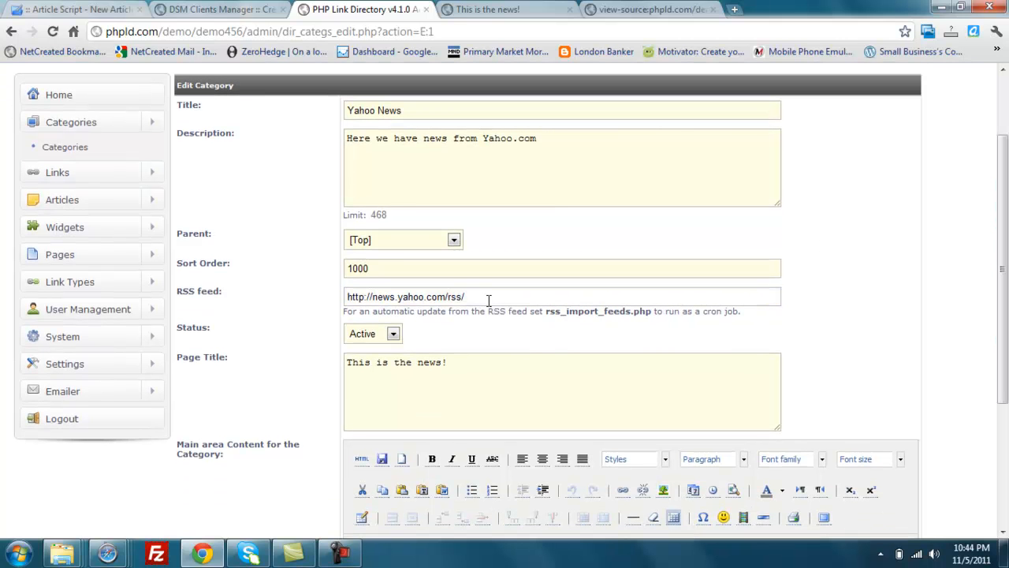
{"action": "triple_click", "coordinate": [404, 296]}
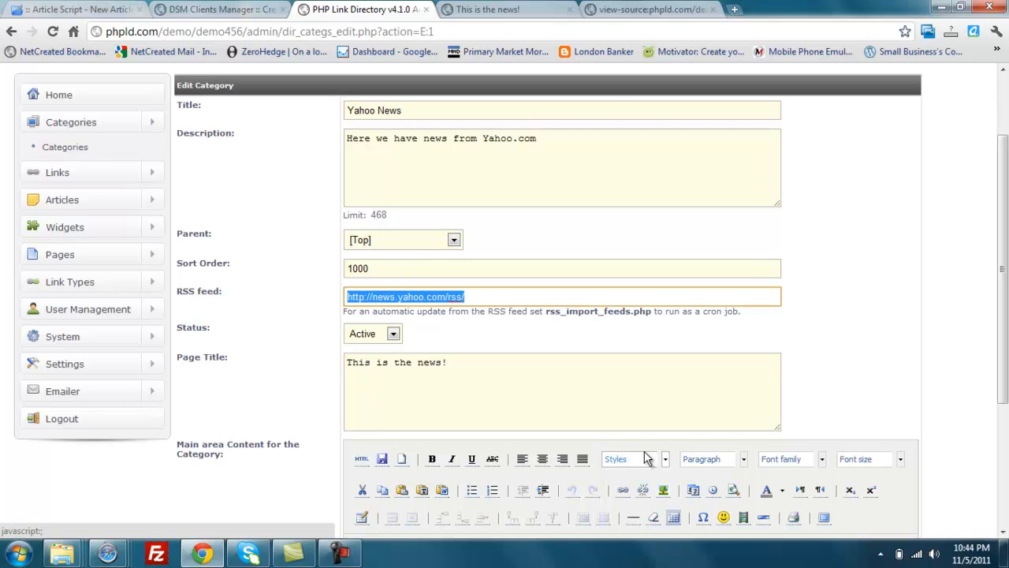
{"action": "mouse_move", "coordinate": [486, 26]}
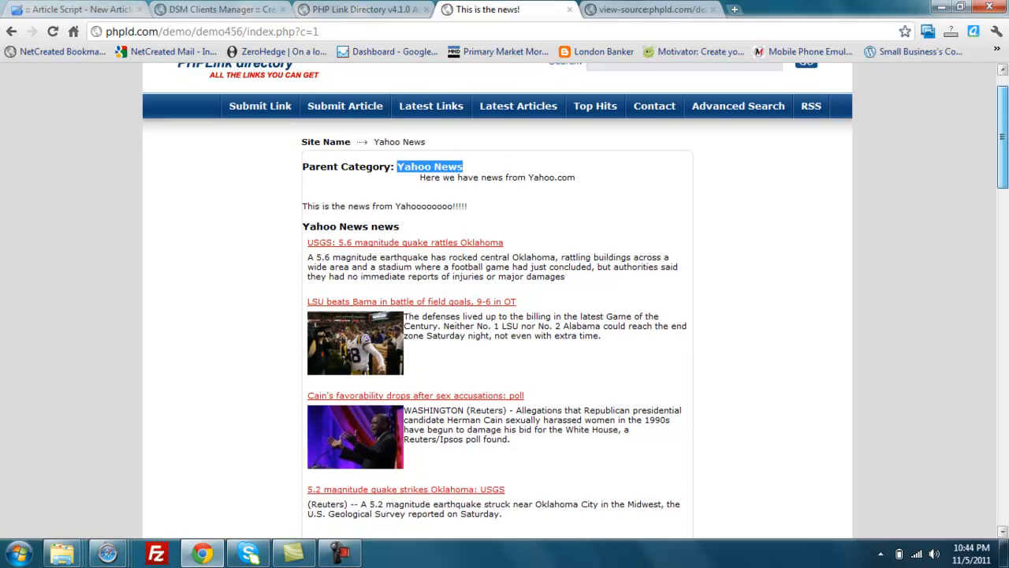
{"action": "scroll", "scroll_direction": "down", "scroll_amount": 3}
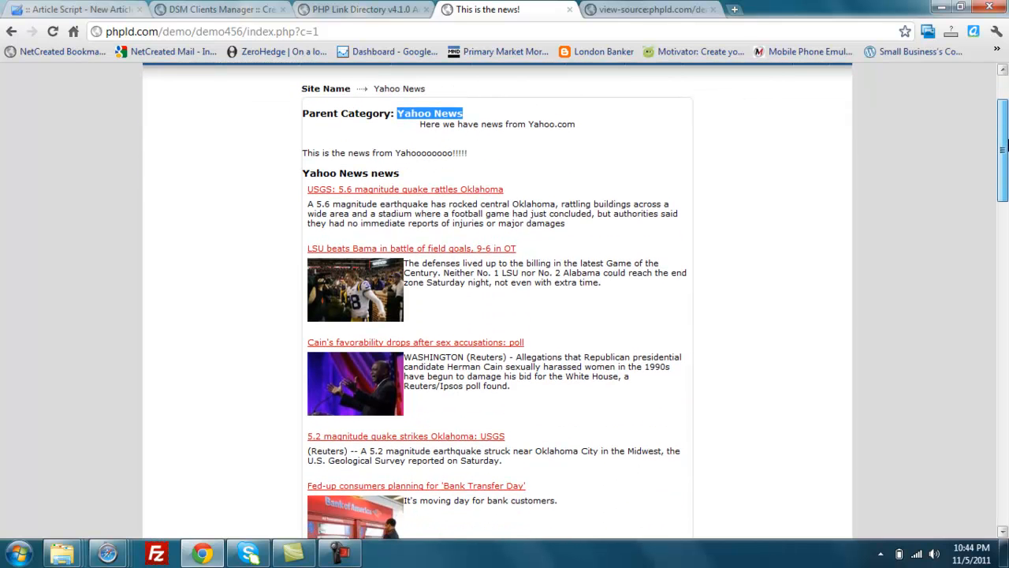
{"action": "scroll", "scroll_direction": "down", "scroll_amount": 3}
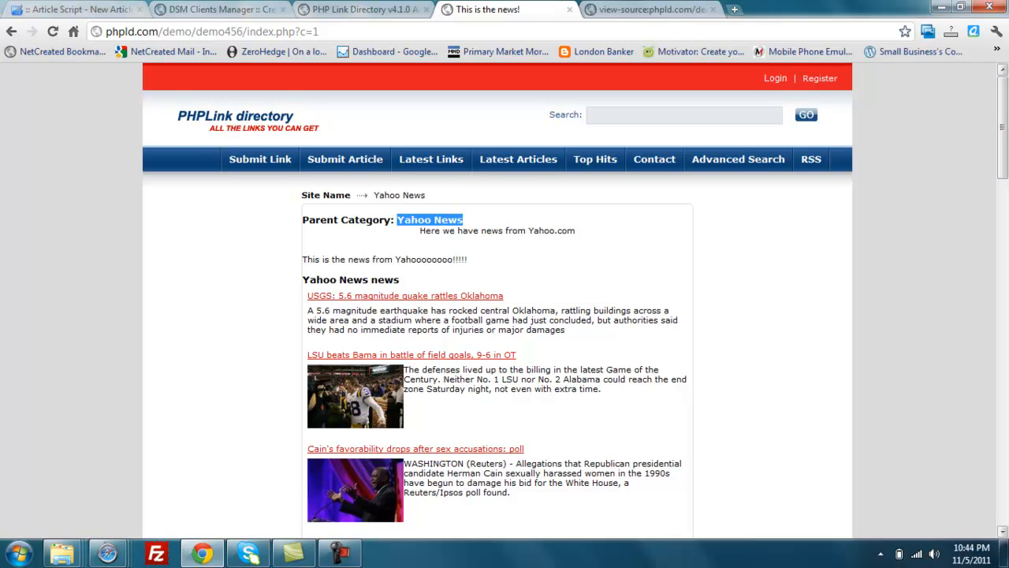
{"action": "mouse_move", "coordinate": [666, 20]}
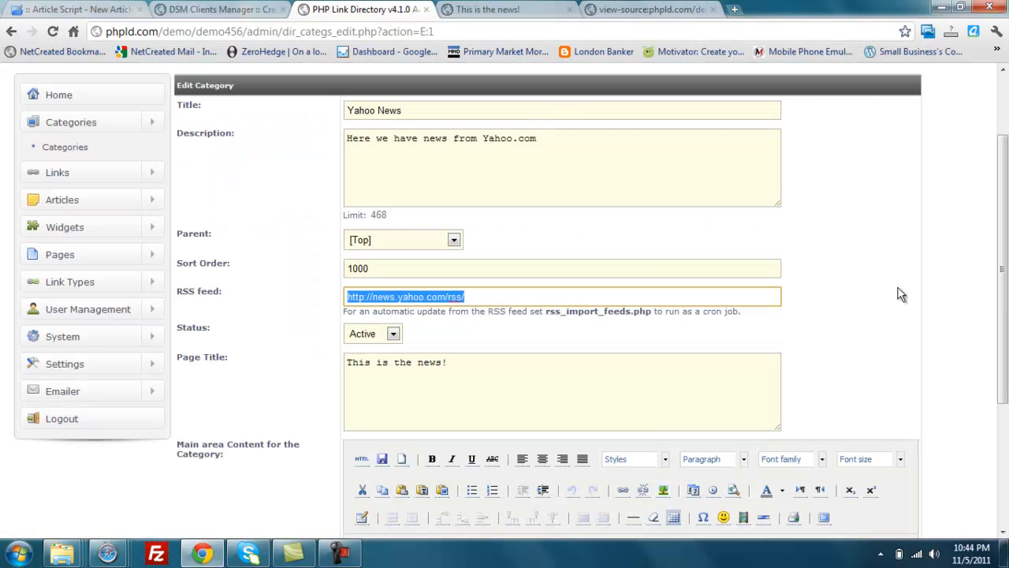
{"action": "left_click", "coordinate": [393, 334]}
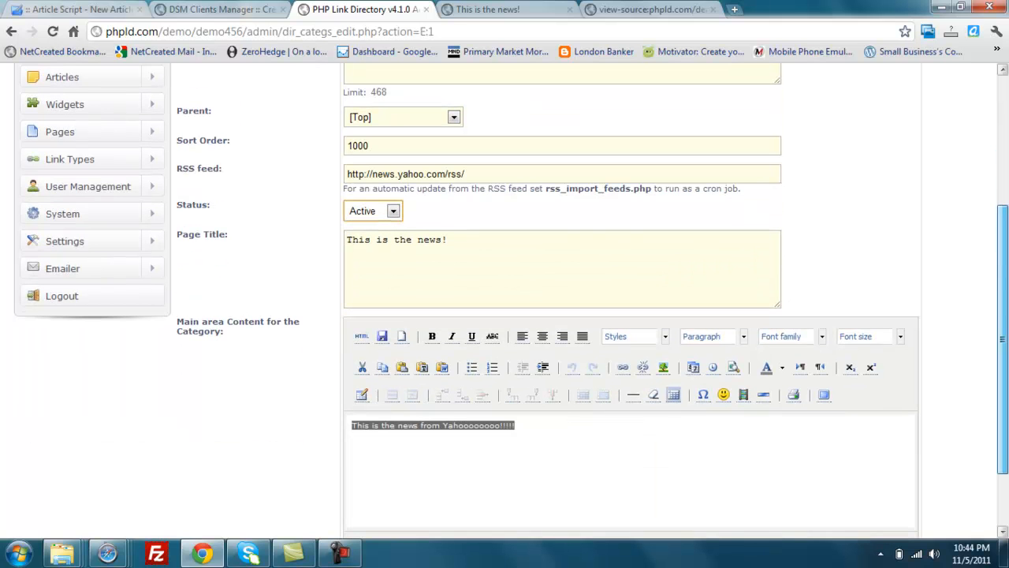
{"action": "scroll", "scroll_direction": "down", "scroll_amount": 3}
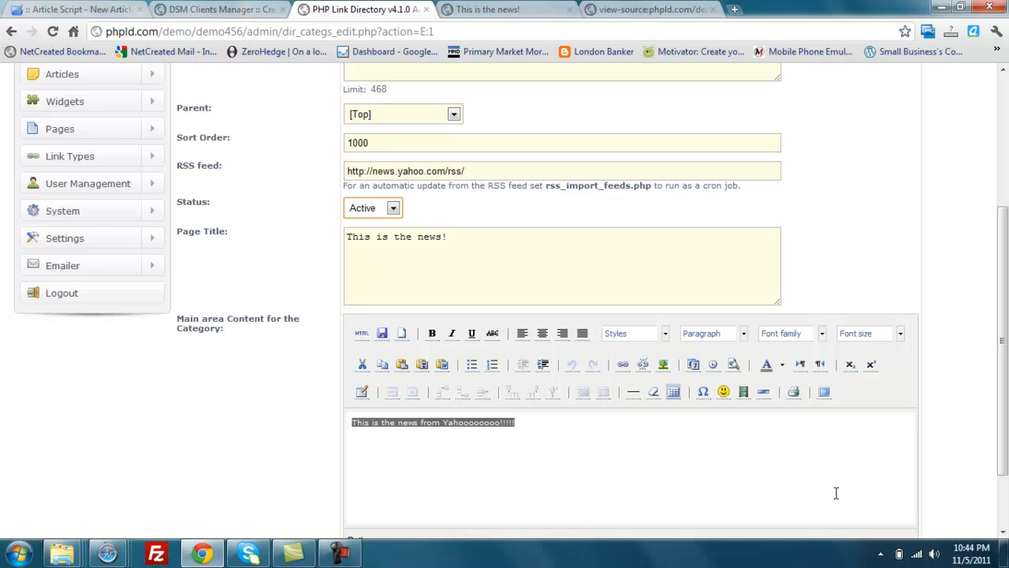
{"action": "scroll", "scroll_direction": "down", "scroll_amount": 3}
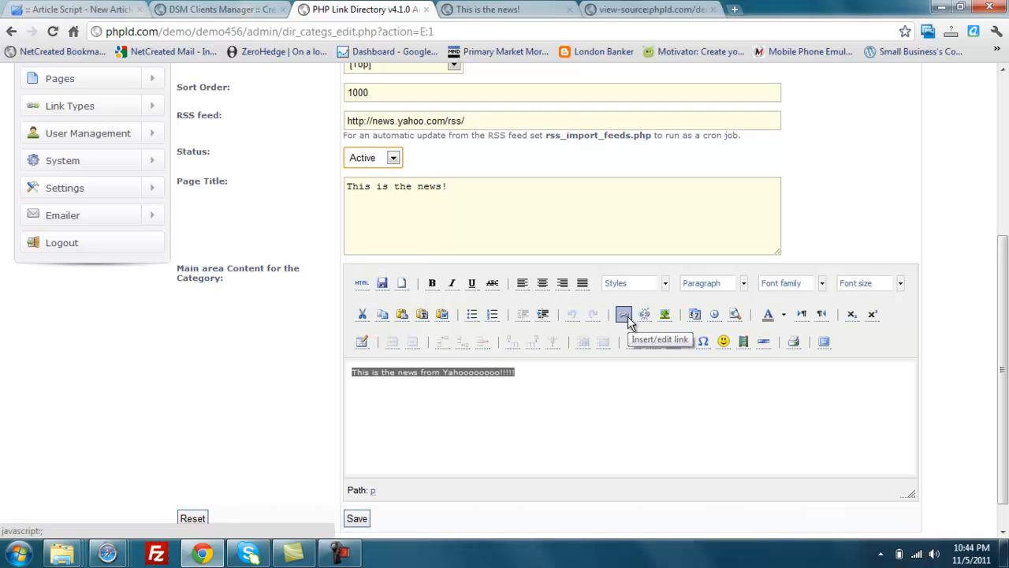
{"action": "mouse_move", "coordinate": [576, 310]}
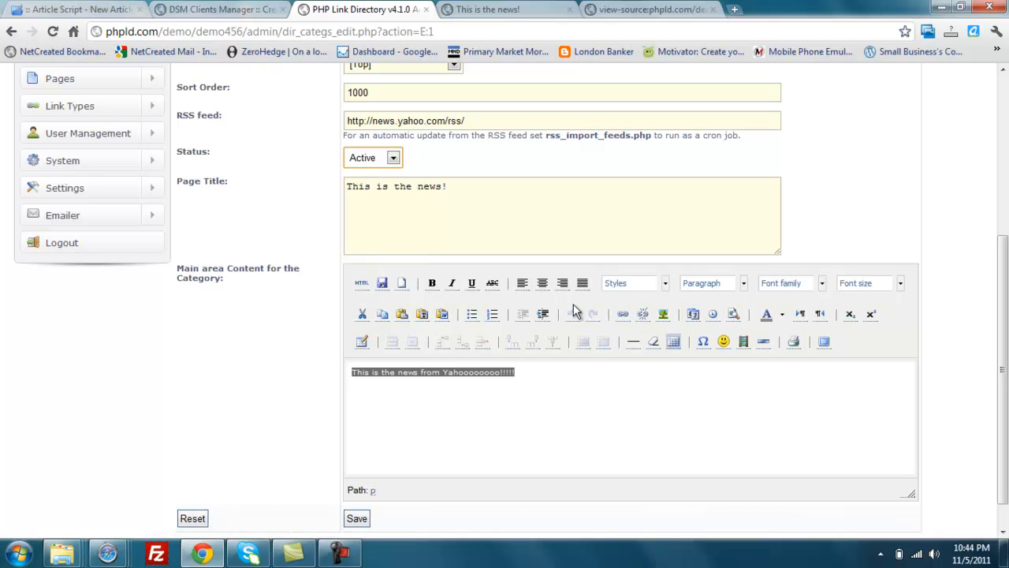
{"action": "left_click", "coordinate": [512, 372]}
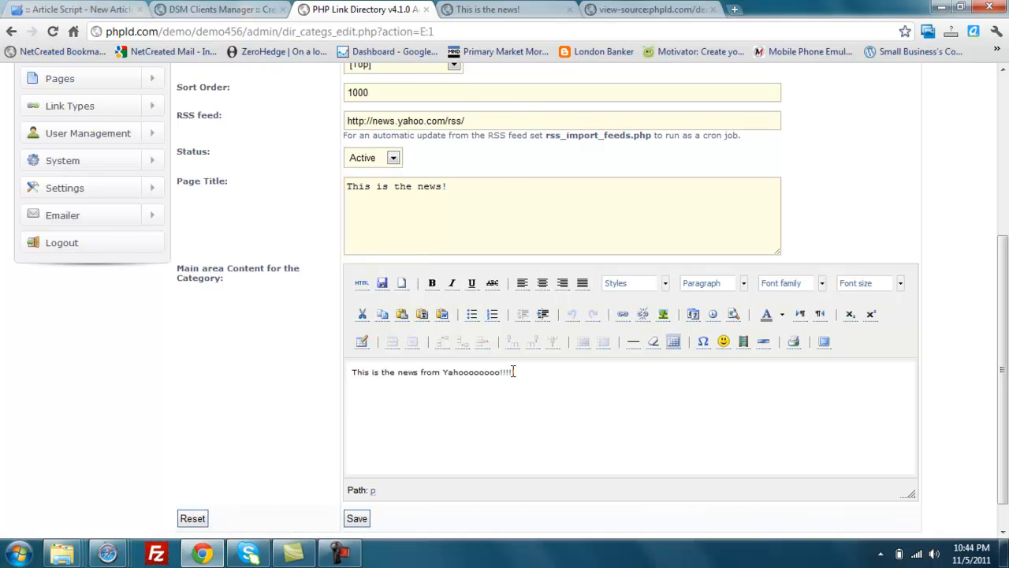
{"action": "left_click", "coordinate": [484, 9]}
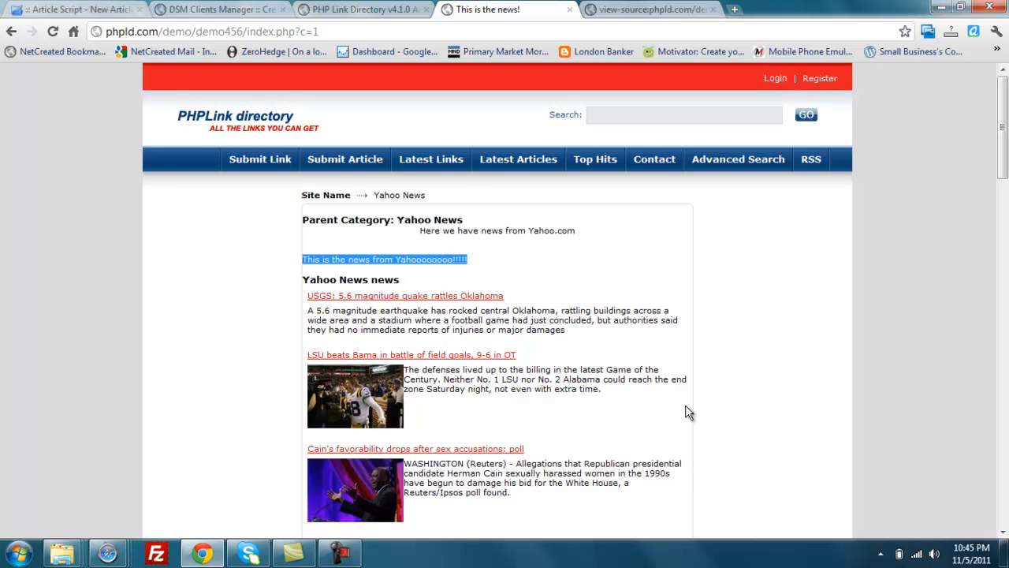
{"action": "mouse_move", "coordinate": [922, 295]}
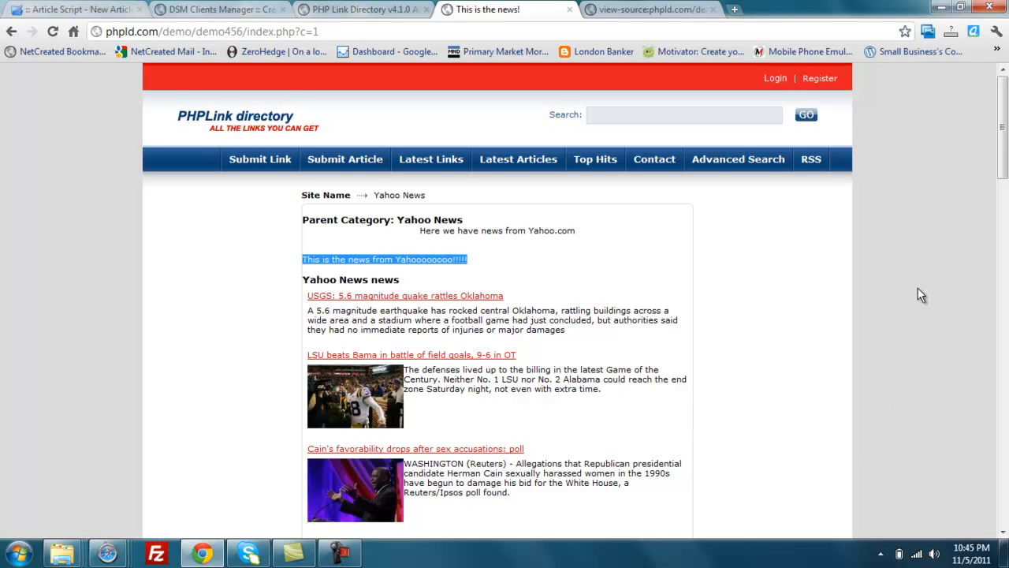
{"action": "mouse_move", "coordinate": [937, 275]}
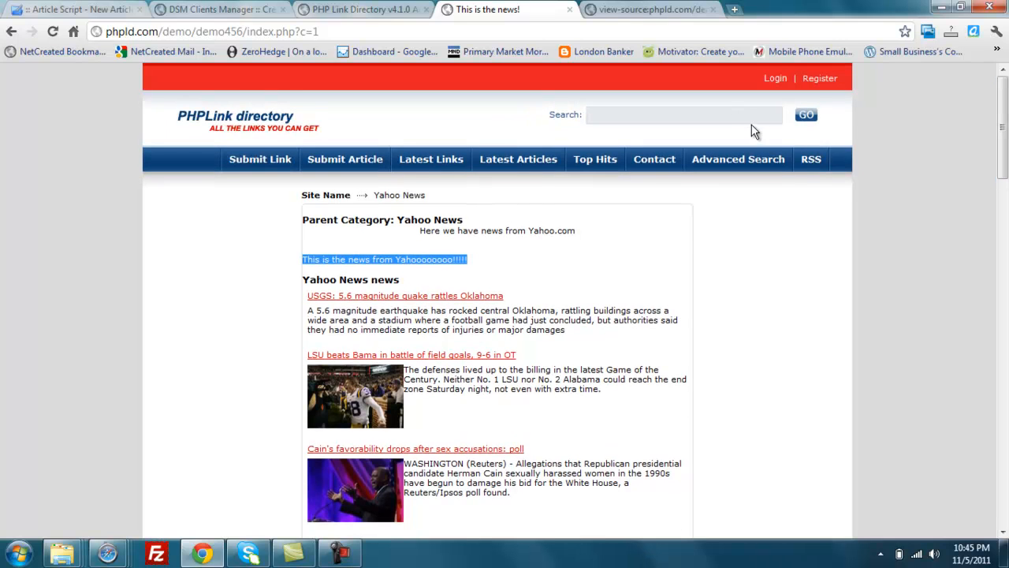
{"action": "mouse_move", "coordinate": [873, 251]}
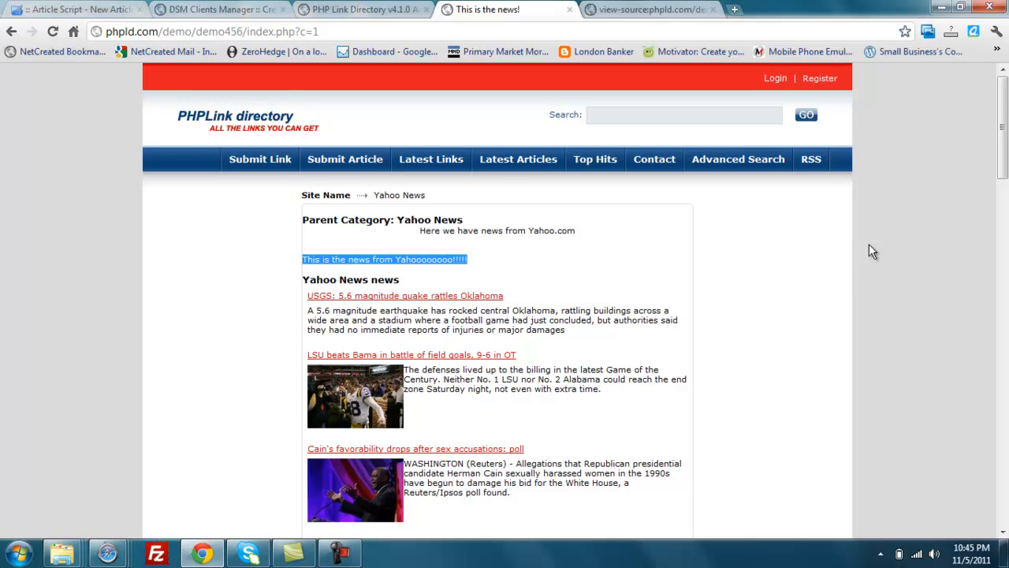
{"action": "mouse_move", "coordinate": [369, 26]}
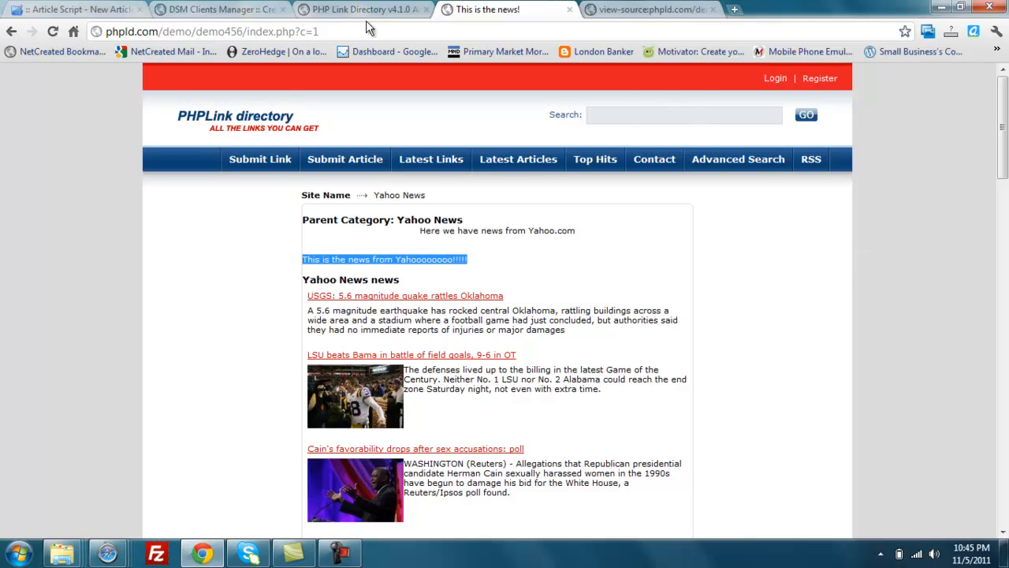
{"action": "mouse_move", "coordinate": [582, 252]}
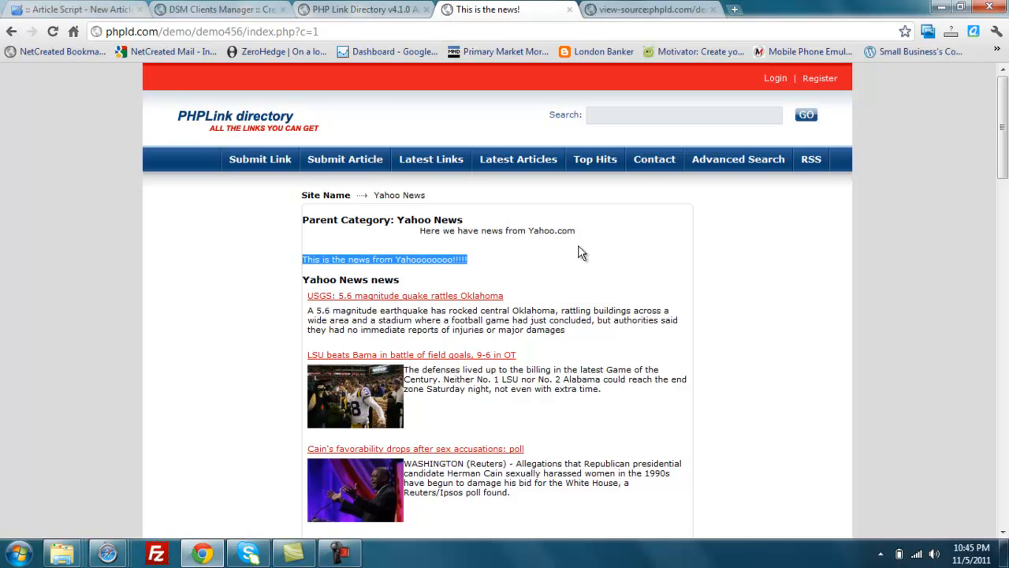